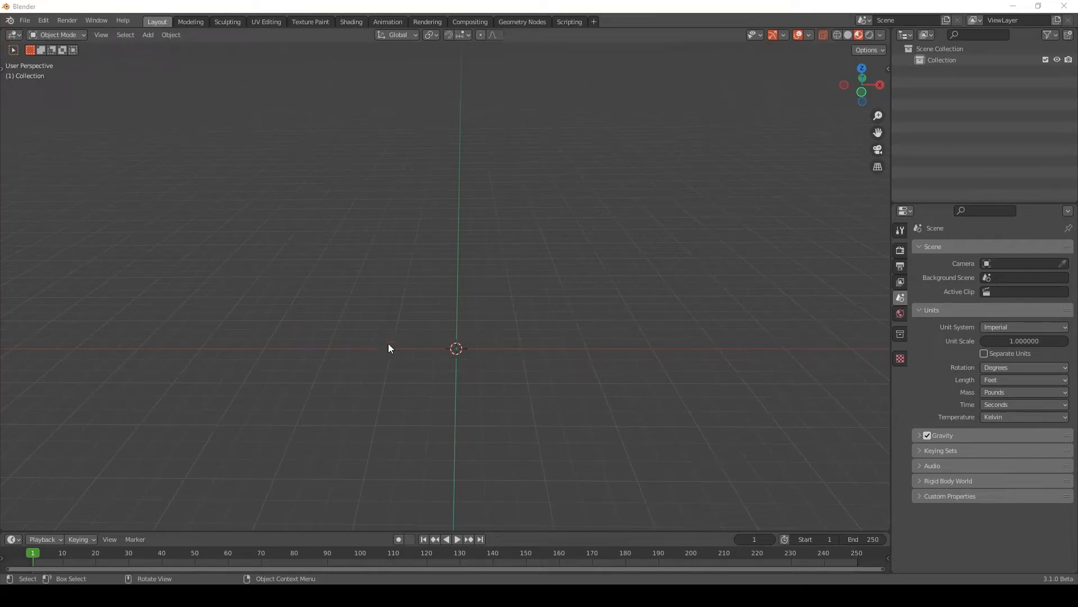
mouse_move(391, 336)
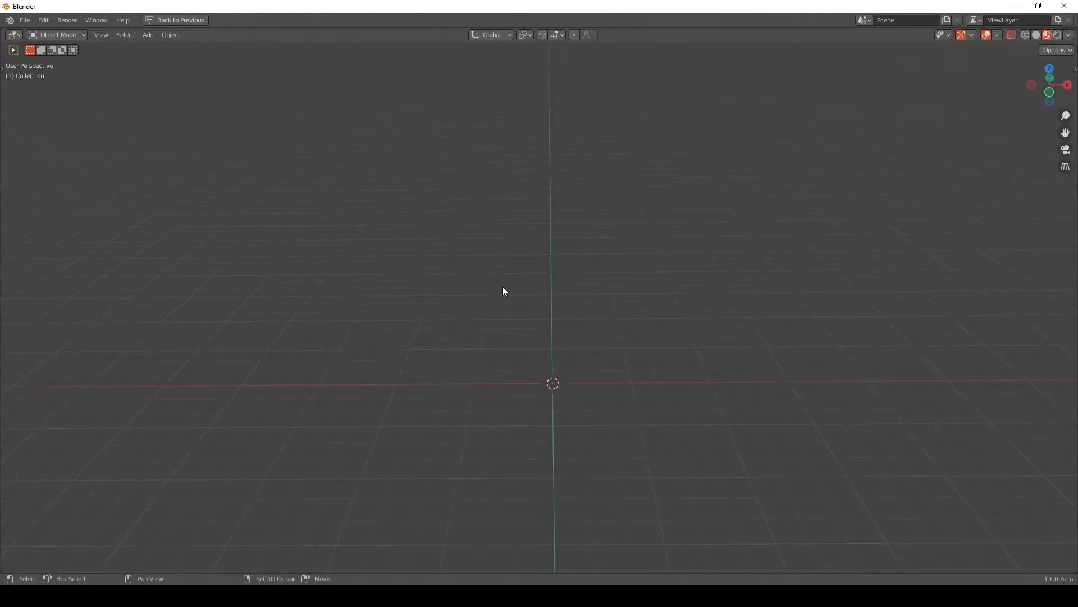
Add a cube to the empty scene and enter edit mode on it
left_click(147, 34)
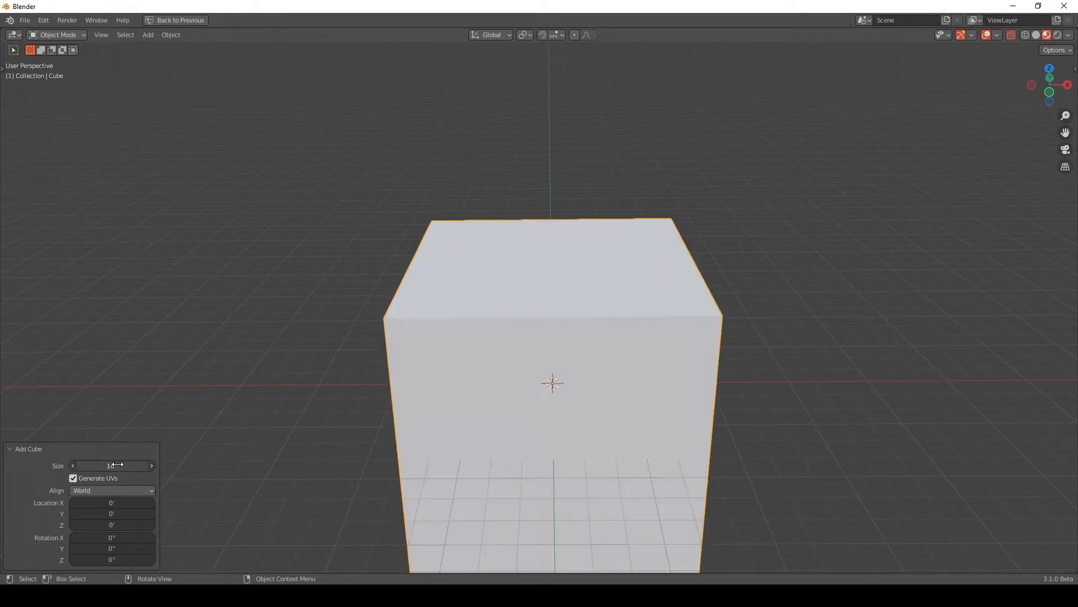
key("Tab")
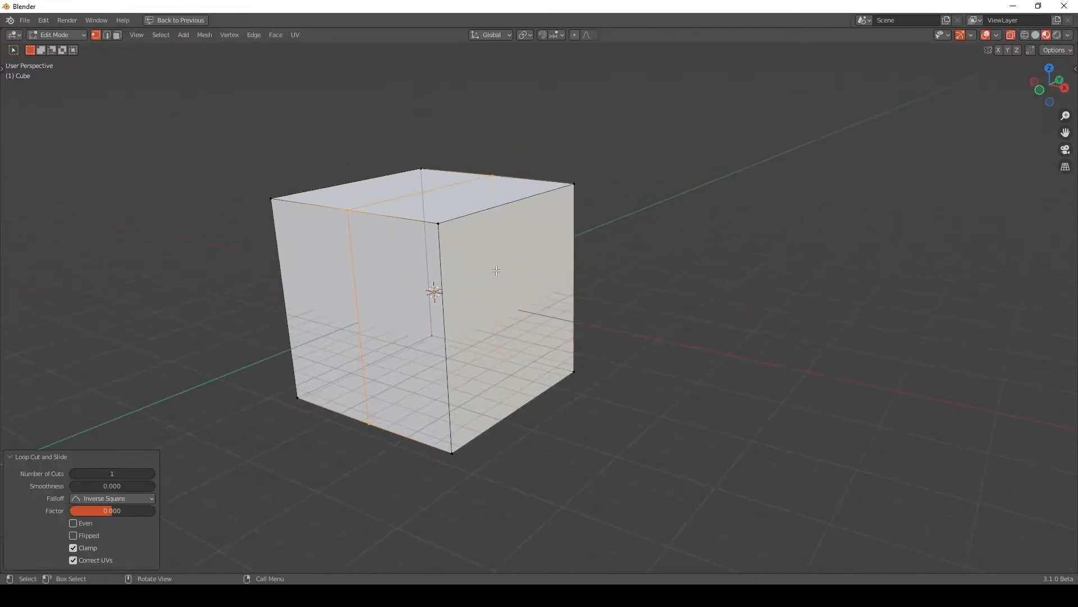
mouse_move(512, 405)
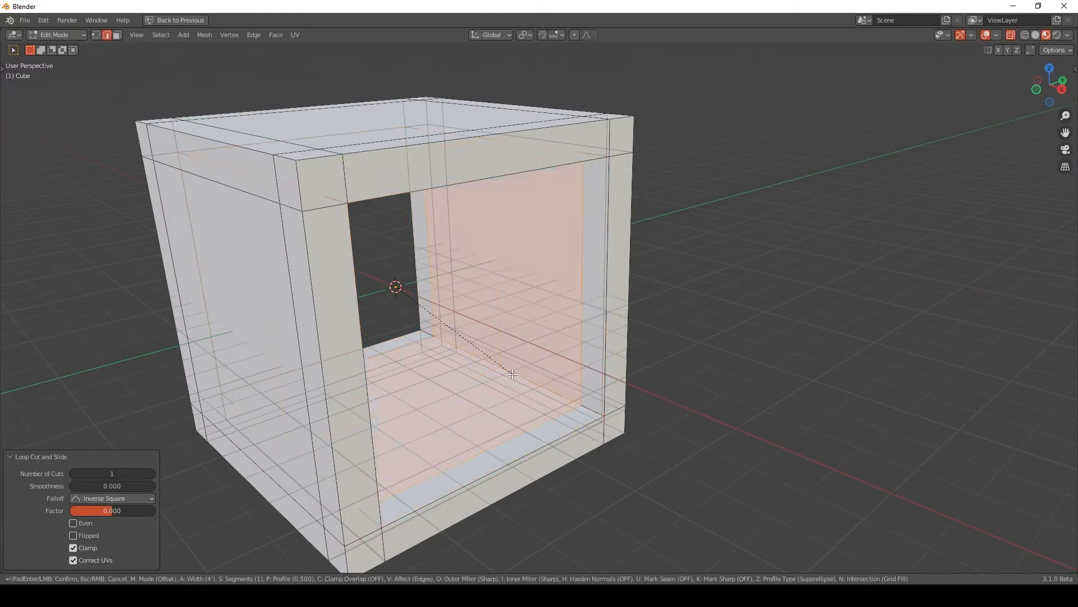
Confirm the 4" edge bevel and switch to face selection for the inner wall
left_click(513, 373)
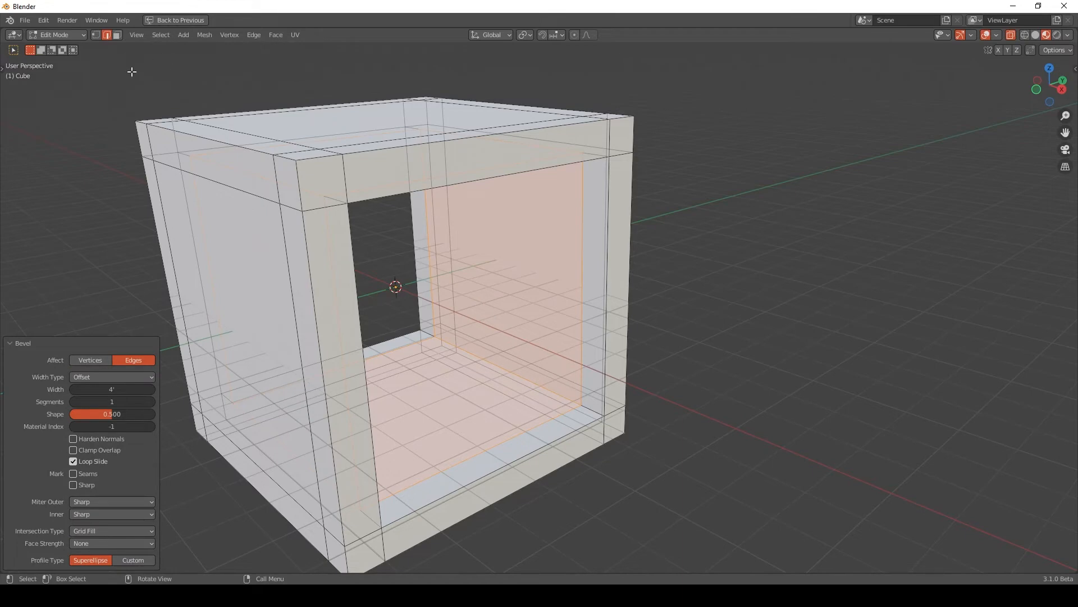
left_click(97, 35)
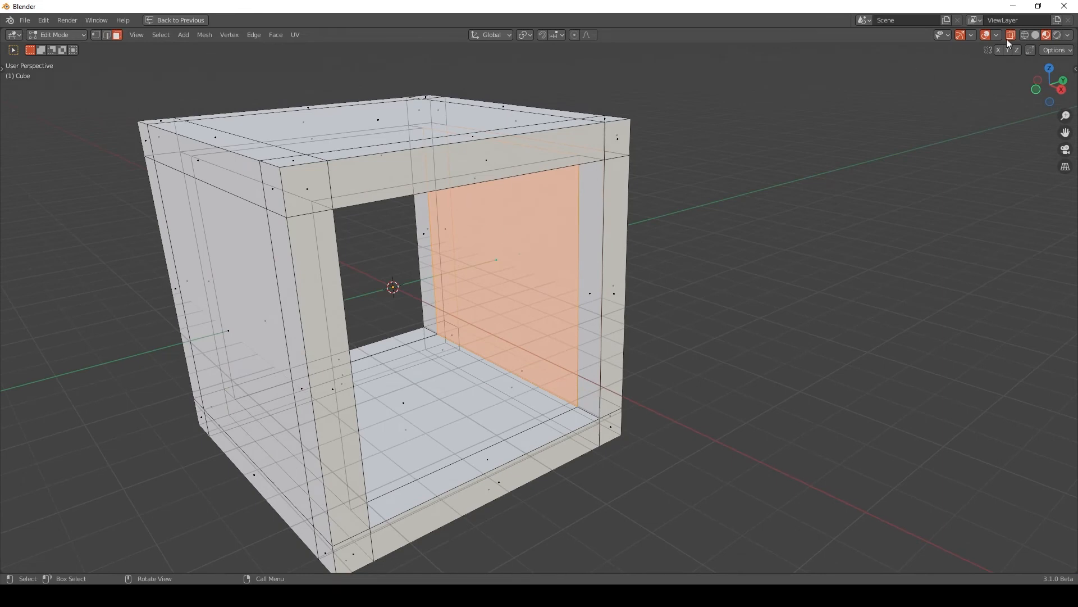
mouse_move(1009, 35)
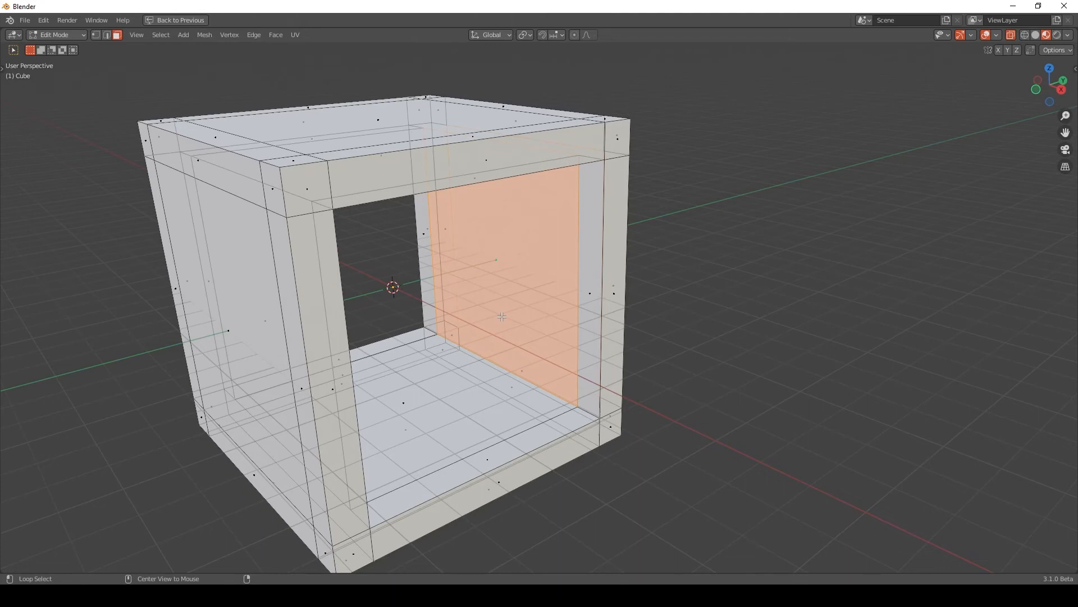
mouse_move(520, 268)
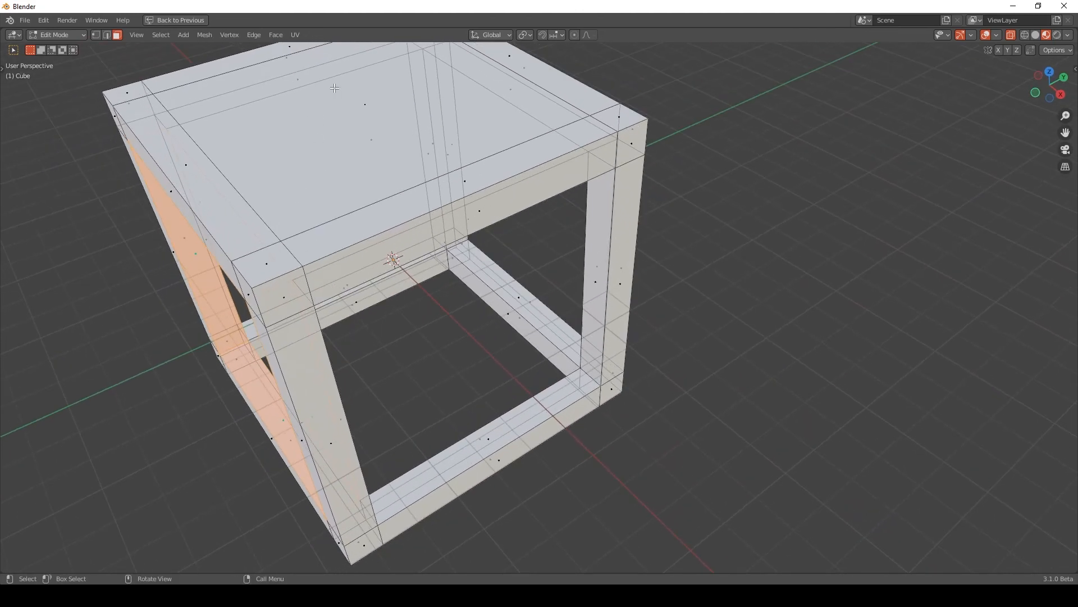
Zoom out to view the open strut frame after bridging the faces
scroll("down", 3)
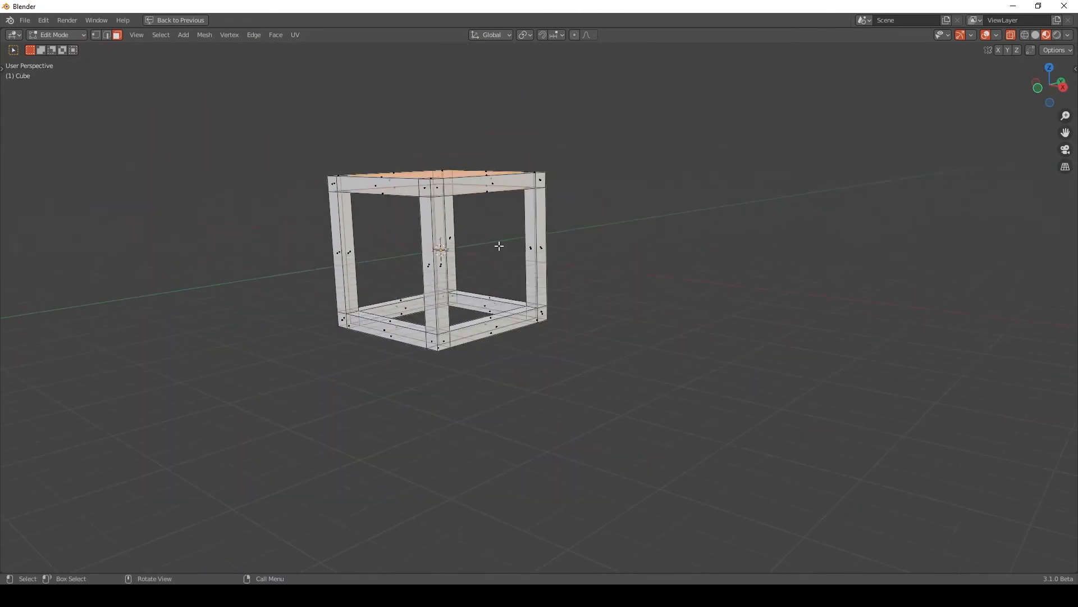